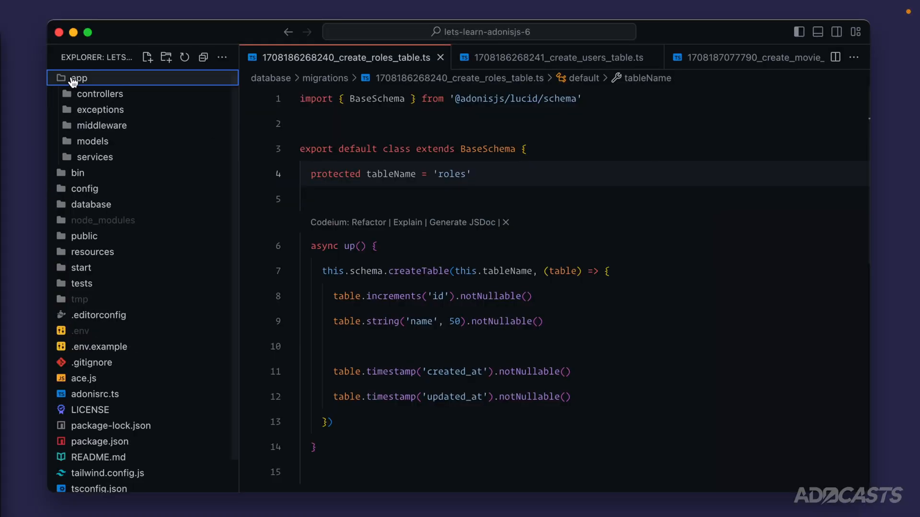
# Open app/models/user.ts and review the User class declaration composing AuthFinder with BaseModel.
pyautogui.click(92, 141)
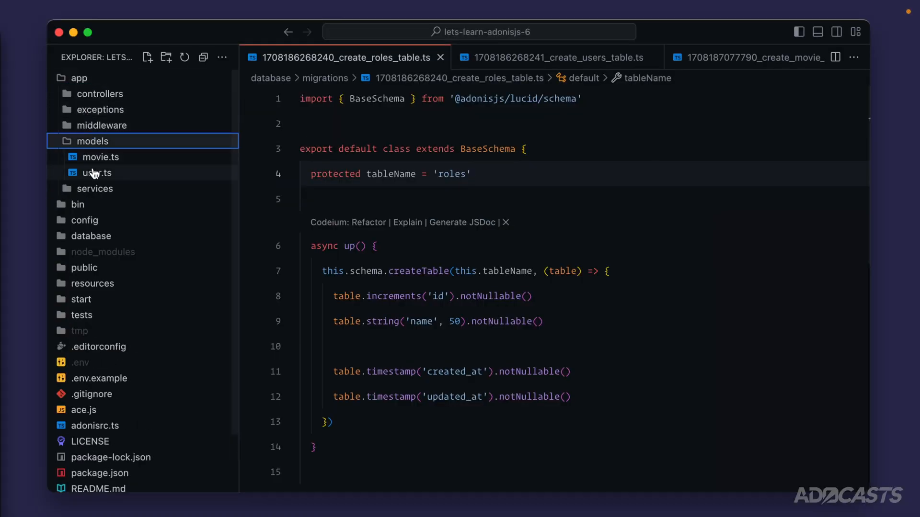
pyautogui.click(97, 173)
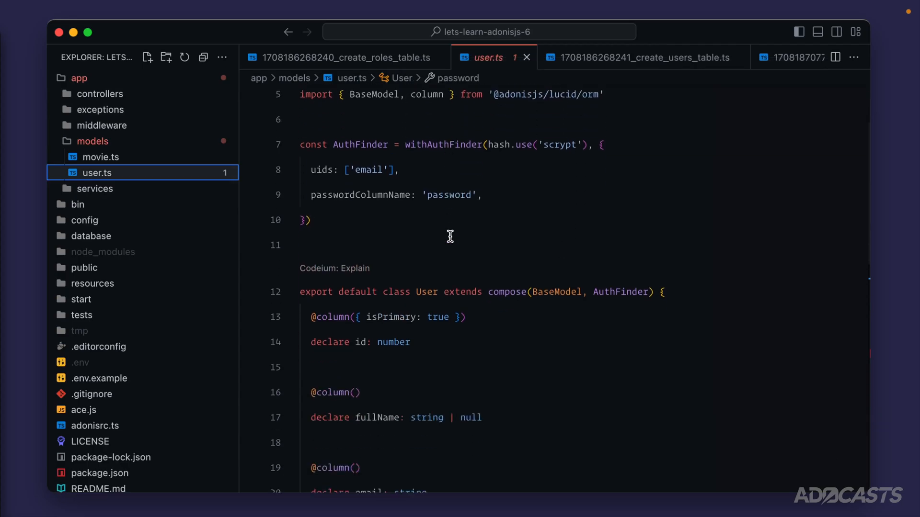
pyautogui.scroll(-3)
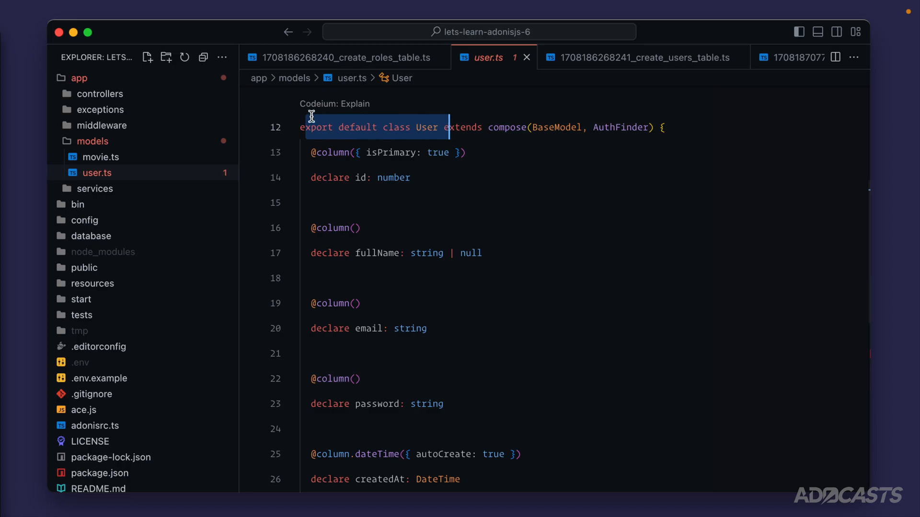
pyautogui.doubleClick(506, 128)
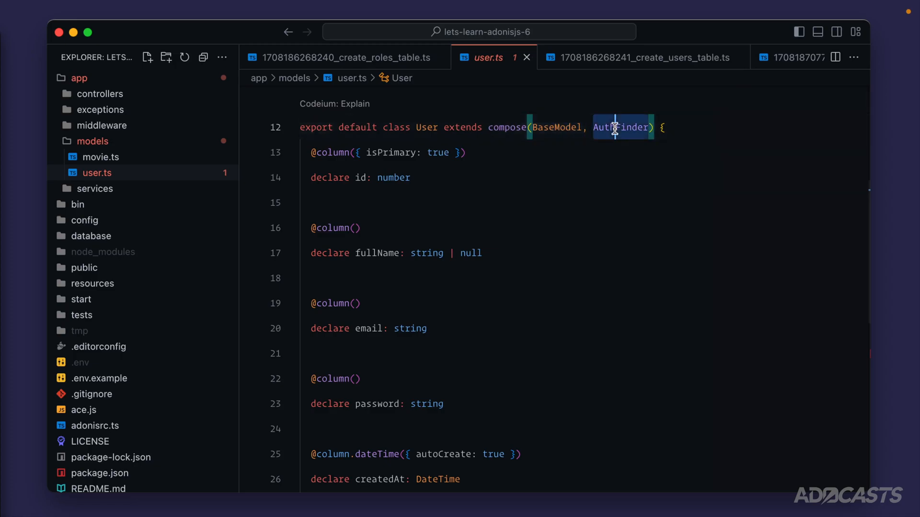
pyautogui.doubleClick(555, 127)
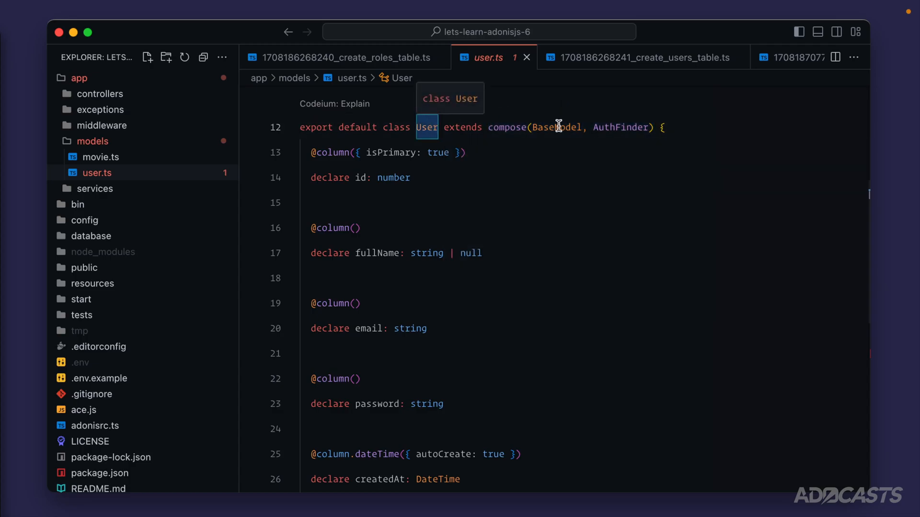
pyautogui.doubleClick(621, 128)
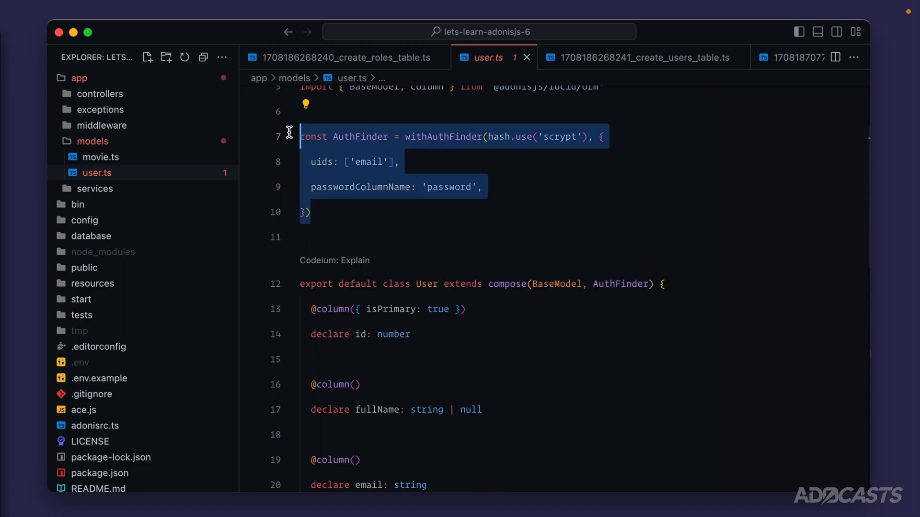
pyautogui.moveTo(291, 137)
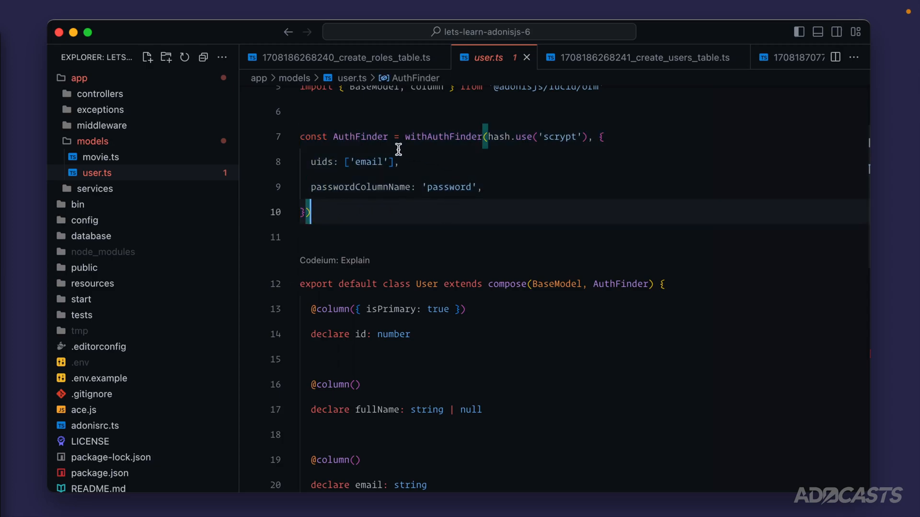
pyautogui.scroll(3)
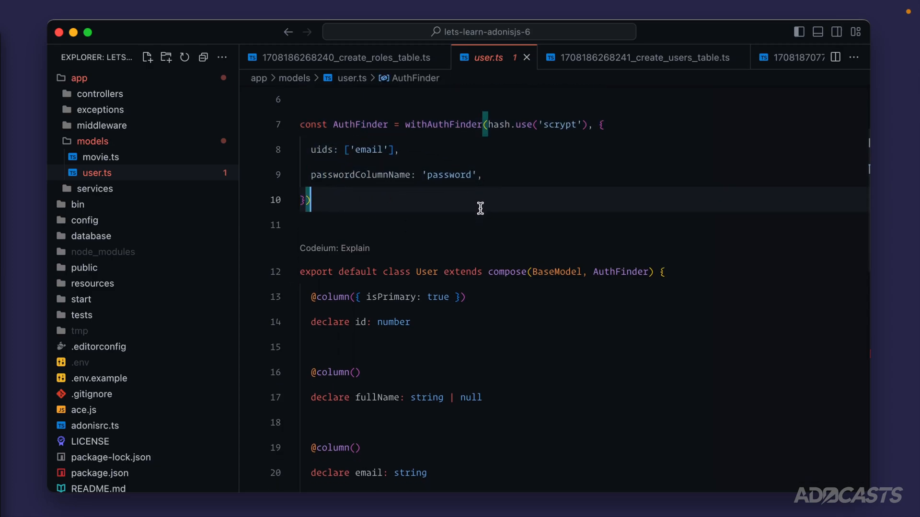
pyautogui.scroll(-3)
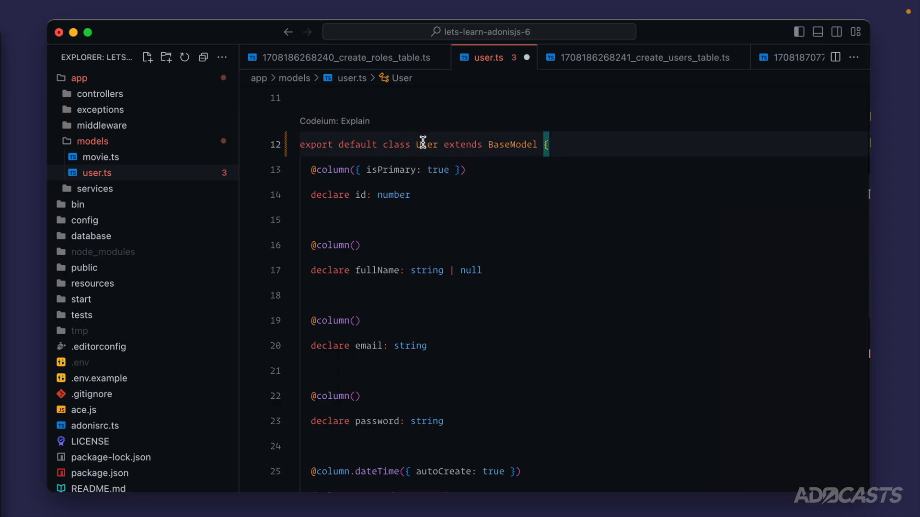
pyautogui.doubleClick(511, 145)
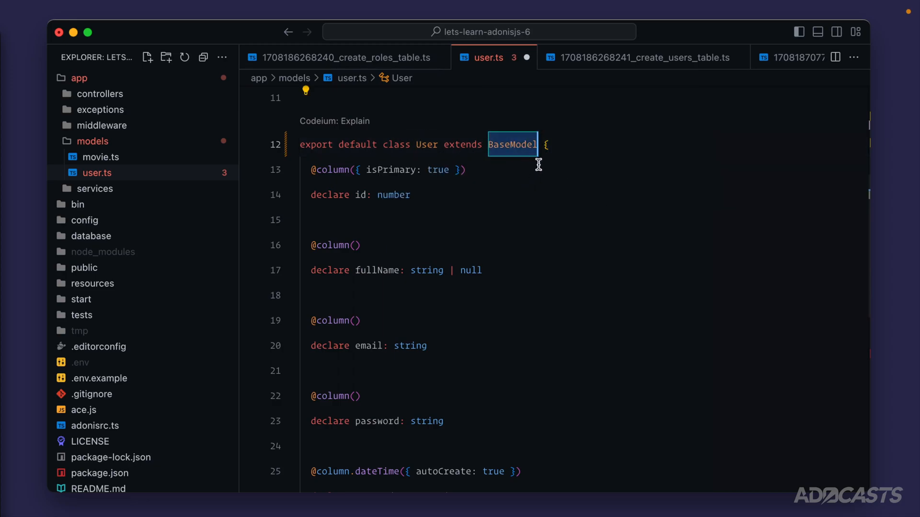
pyautogui.moveTo(484, 154)
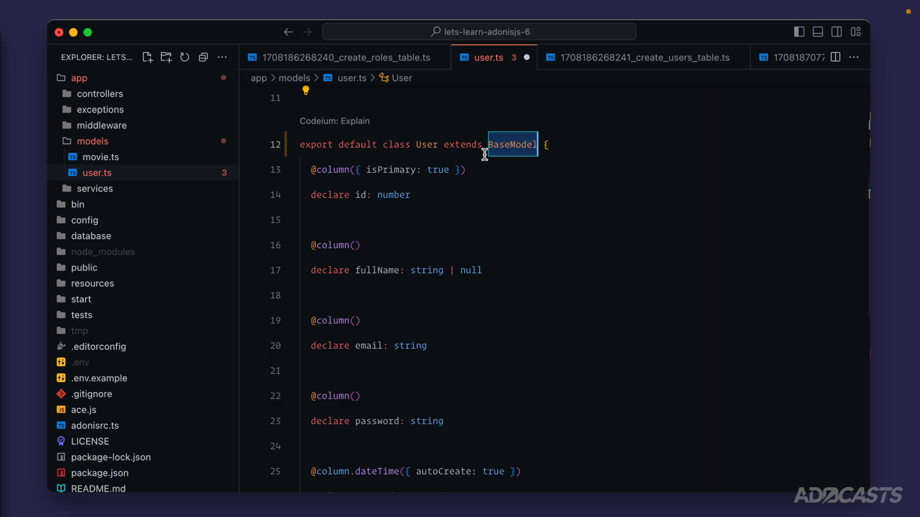
pyautogui.moveTo(433, 139)
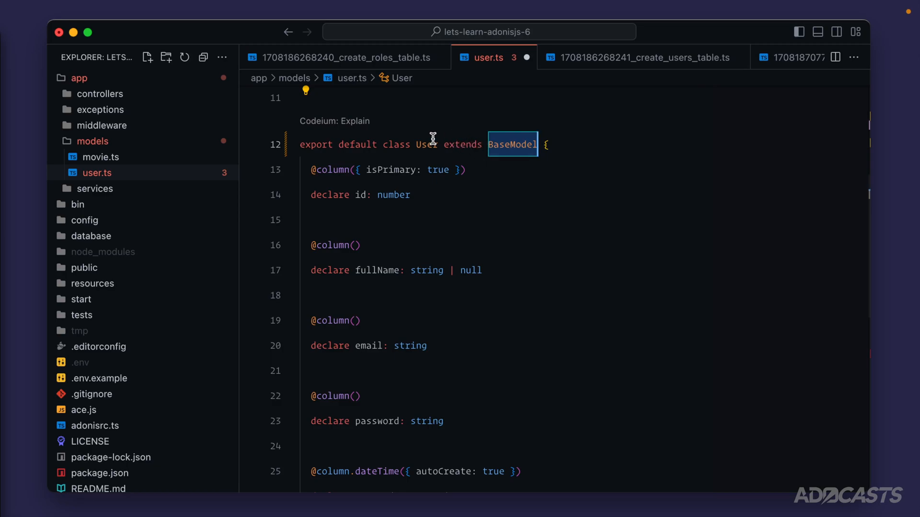
pyautogui.moveTo(425, 145)
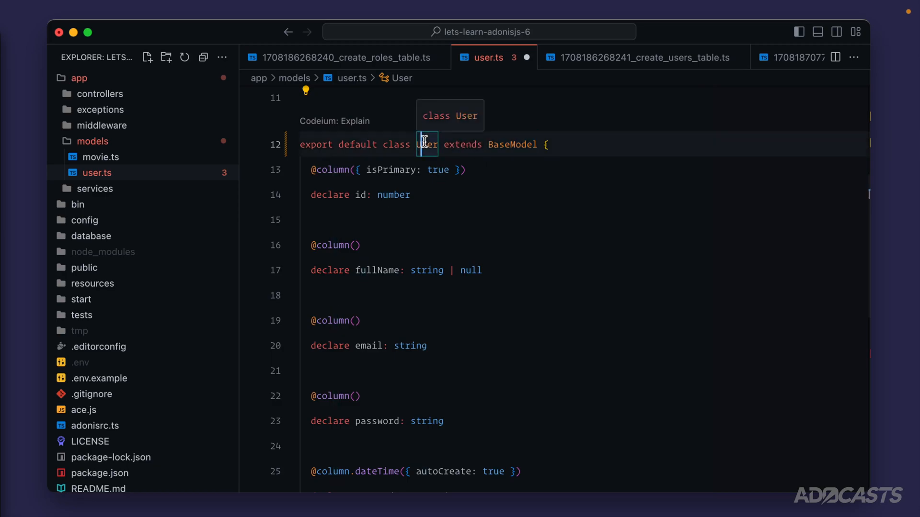
pyautogui.moveTo(480, 186)
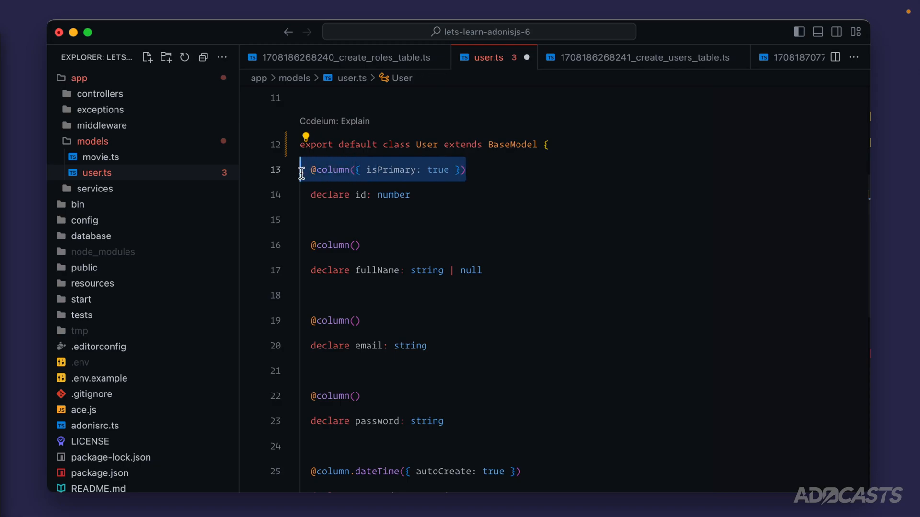
pyautogui.click(383, 194)
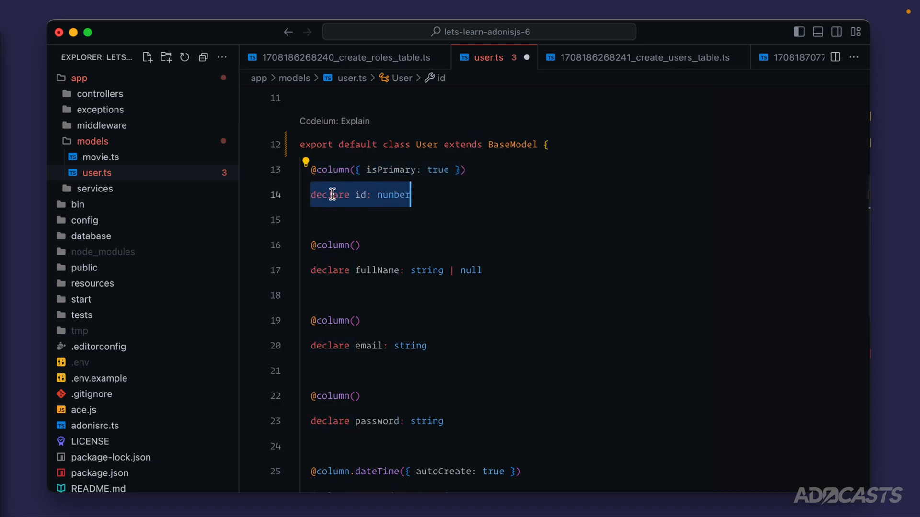
pyautogui.doubleClick(332, 169)
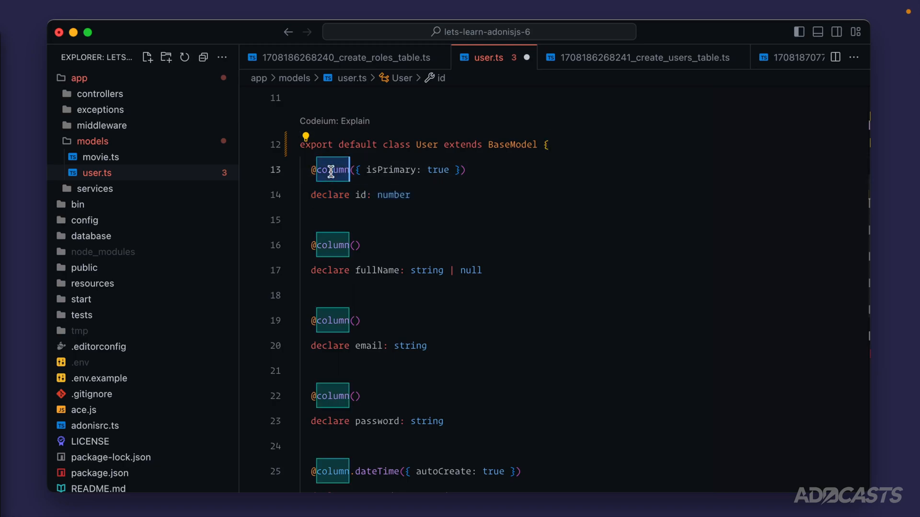
pyautogui.moveTo(357, 224)
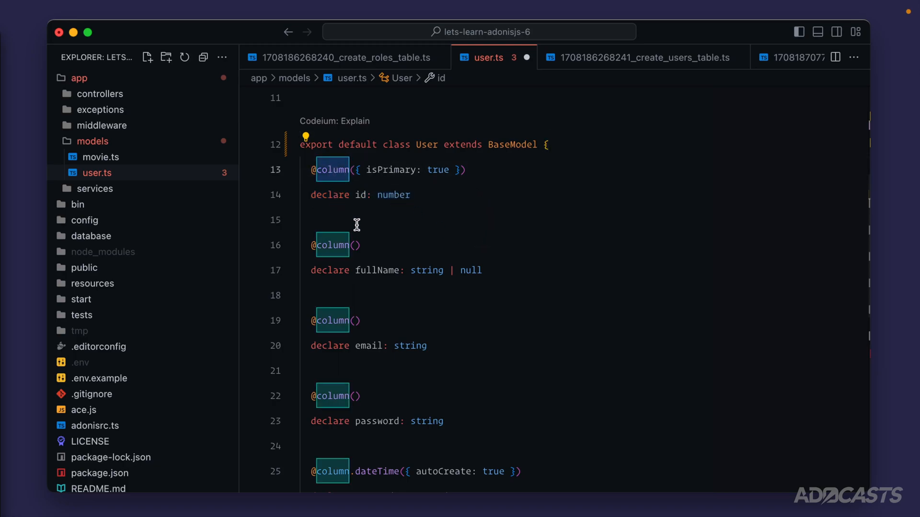
pyautogui.moveTo(411, 150)
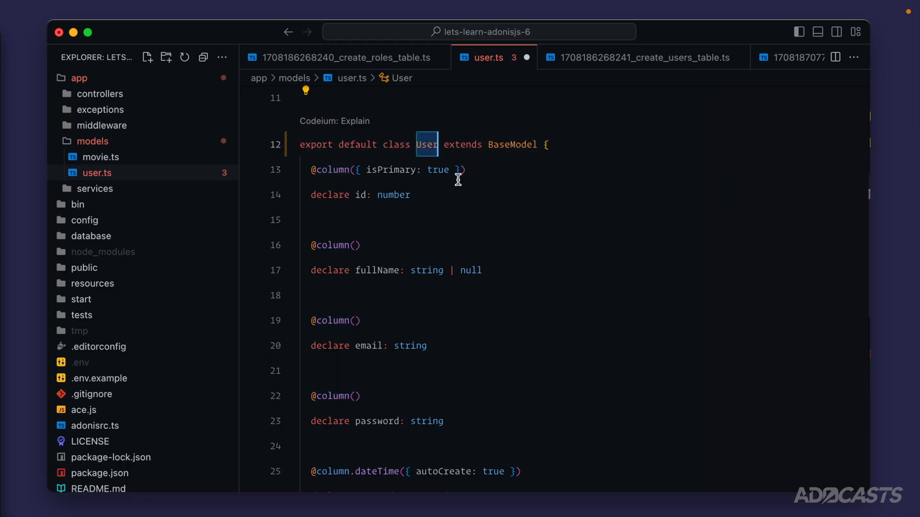
pyautogui.click(330, 170)
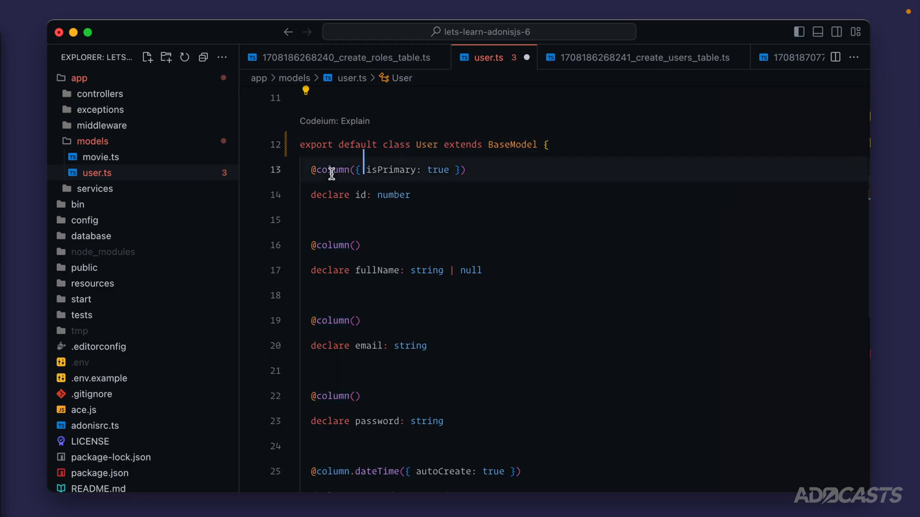
pyautogui.doubleClick(331, 170)
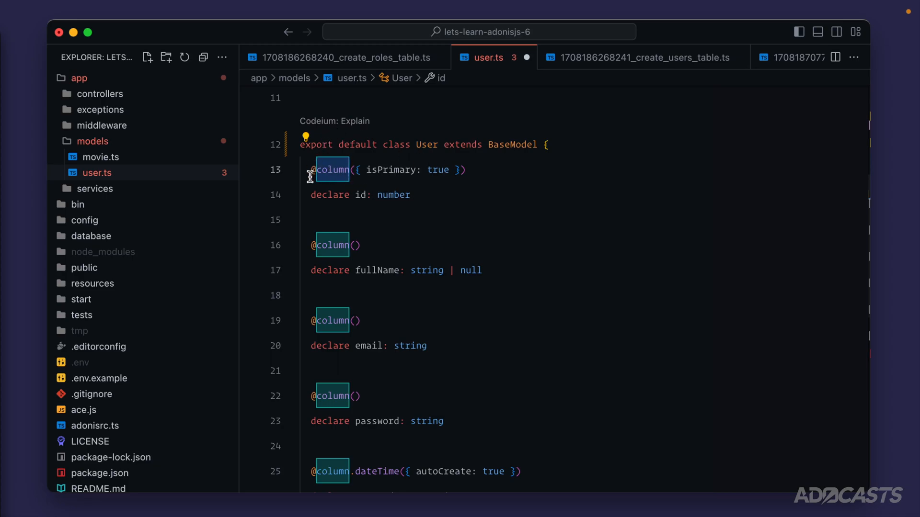
pyautogui.moveTo(335, 170)
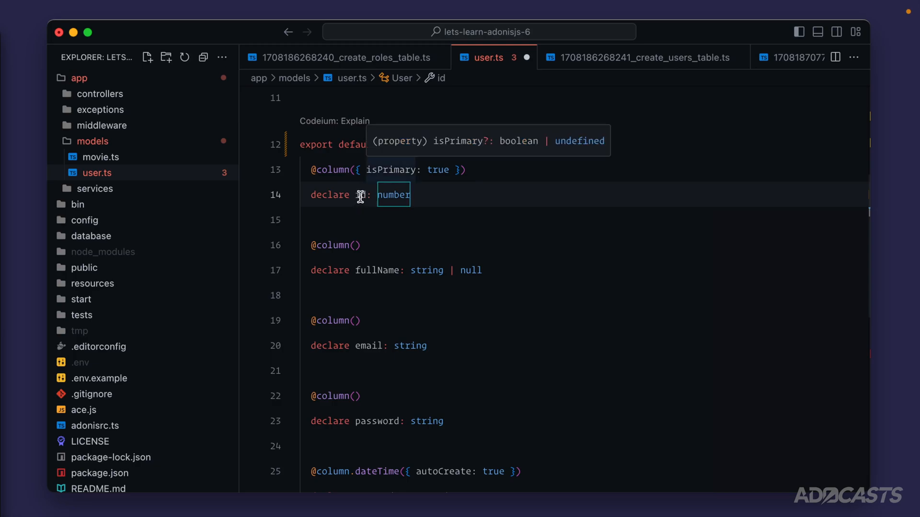
pyautogui.moveTo(358, 194)
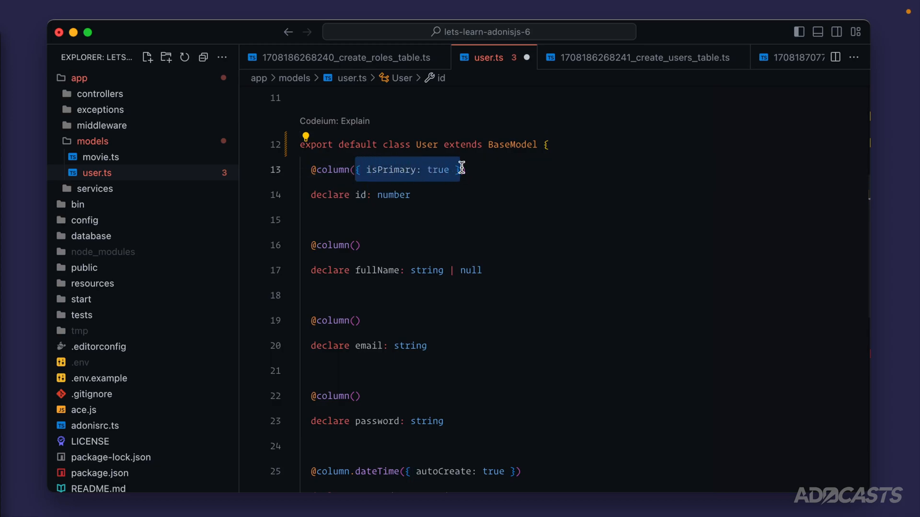
pyautogui.moveTo(380, 171)
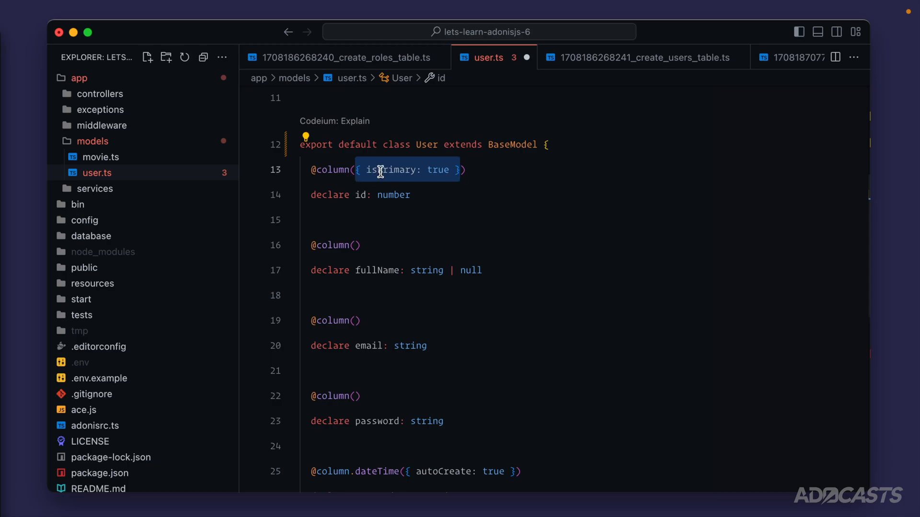
pyautogui.moveTo(387, 170)
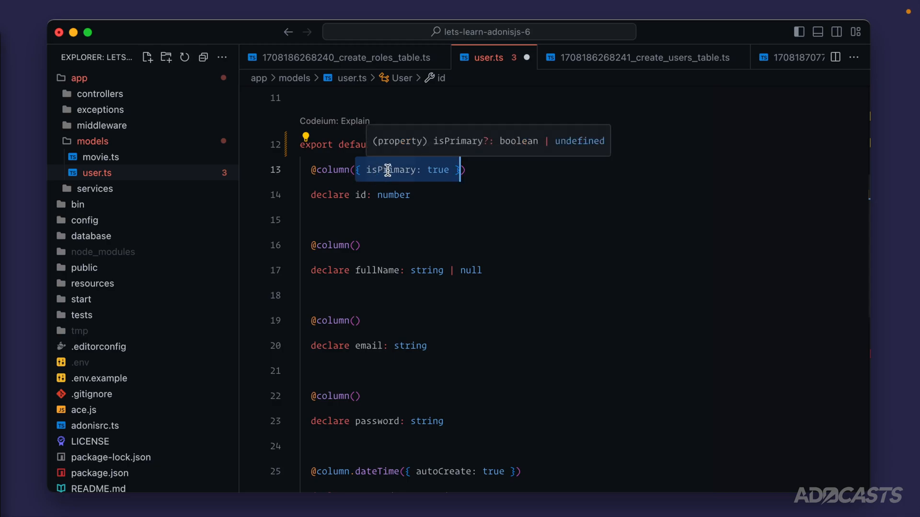
pyautogui.moveTo(378, 174)
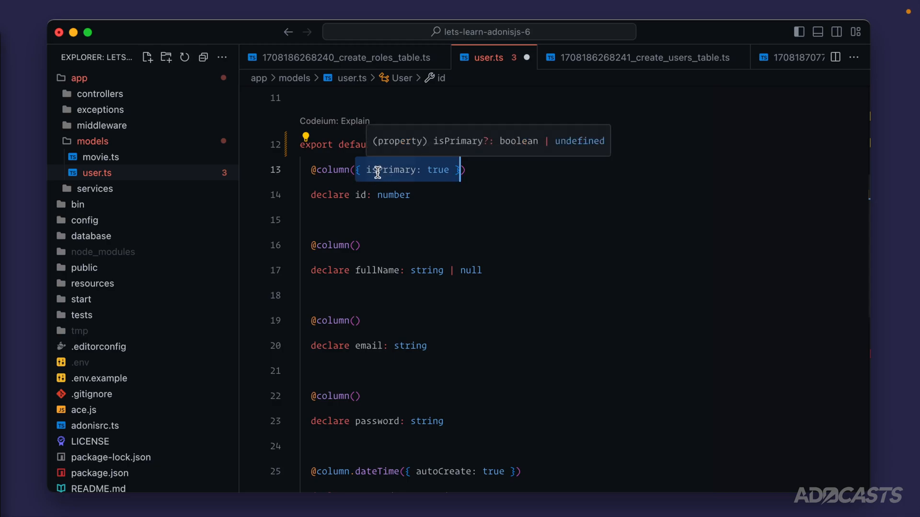
pyautogui.moveTo(462, 181)
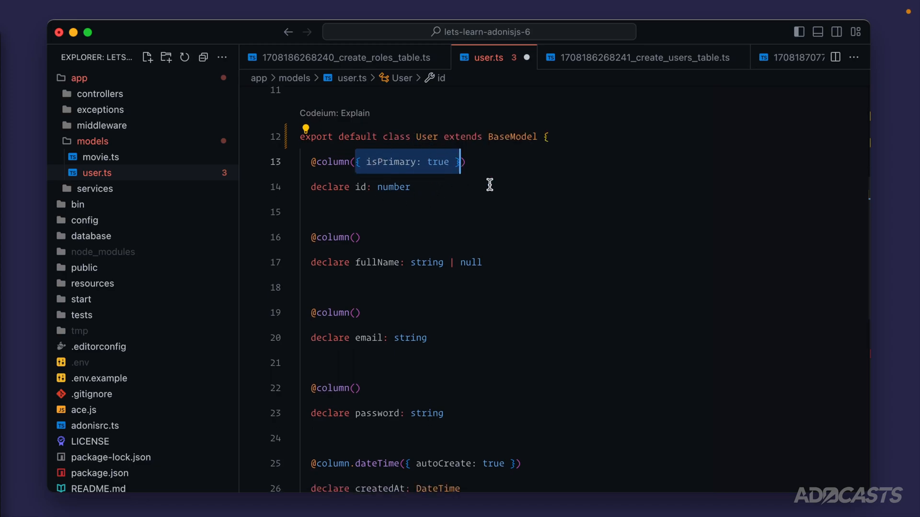
pyautogui.scroll(-3)
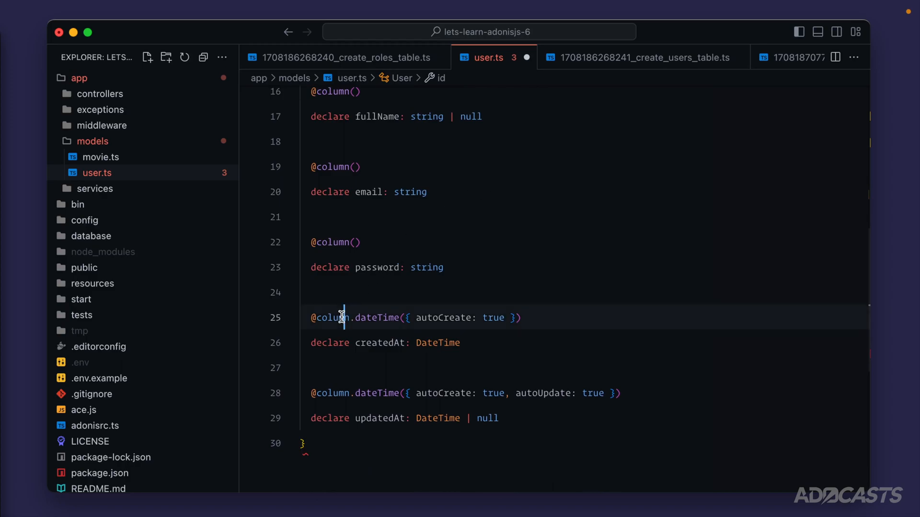
pyautogui.doubleClick(375, 317)
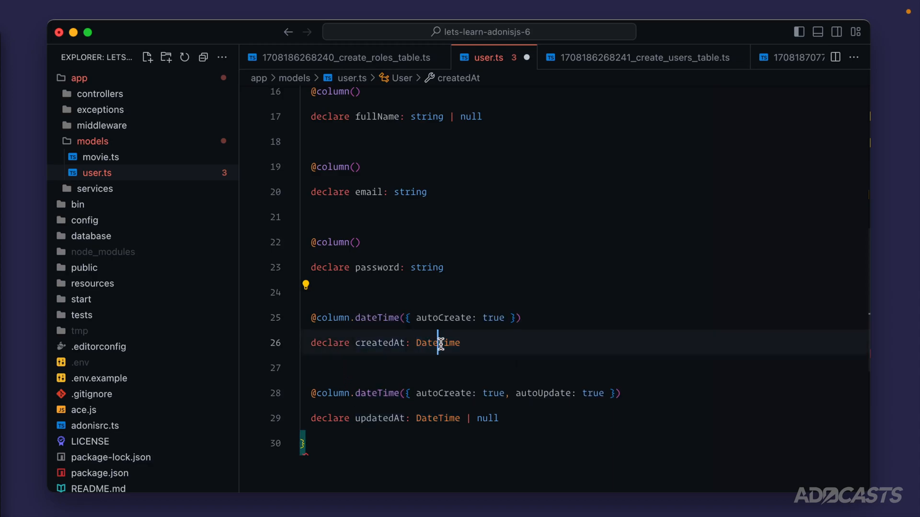
pyautogui.doubleClick(379, 343)
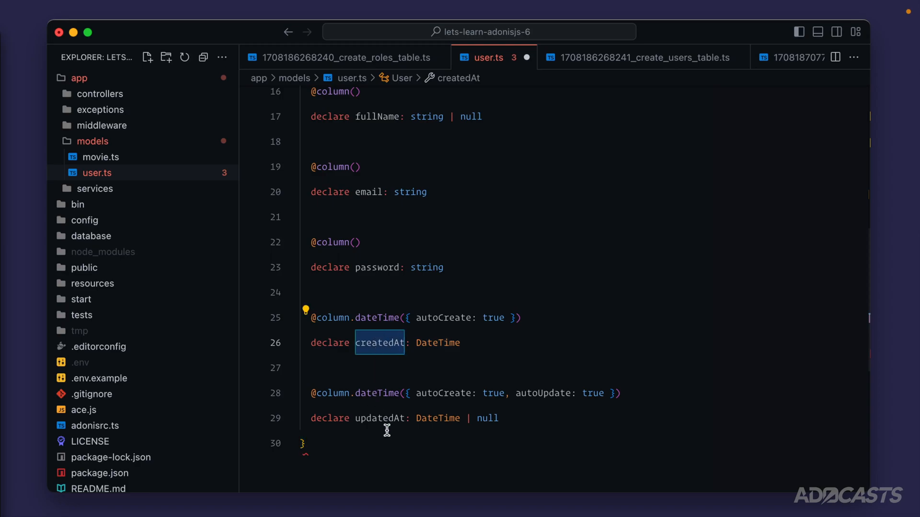
pyautogui.click(438, 343)
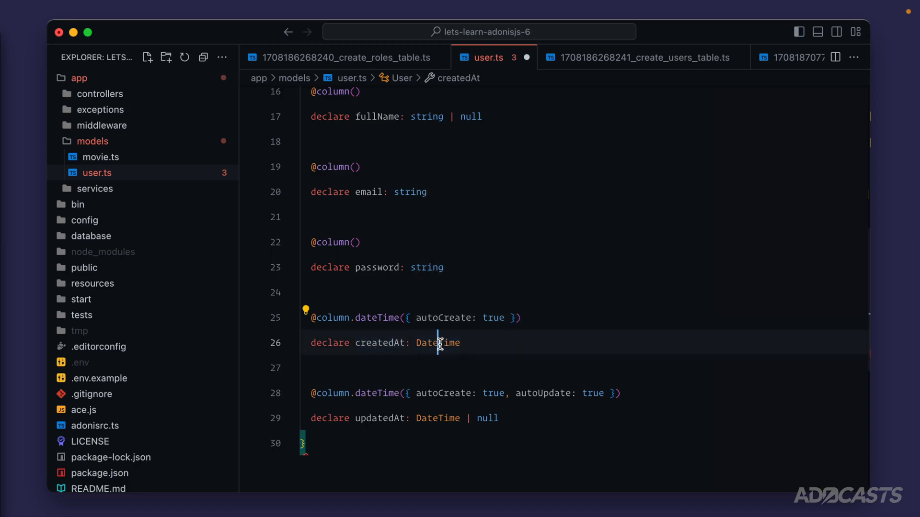
pyautogui.doubleClick(437, 343)
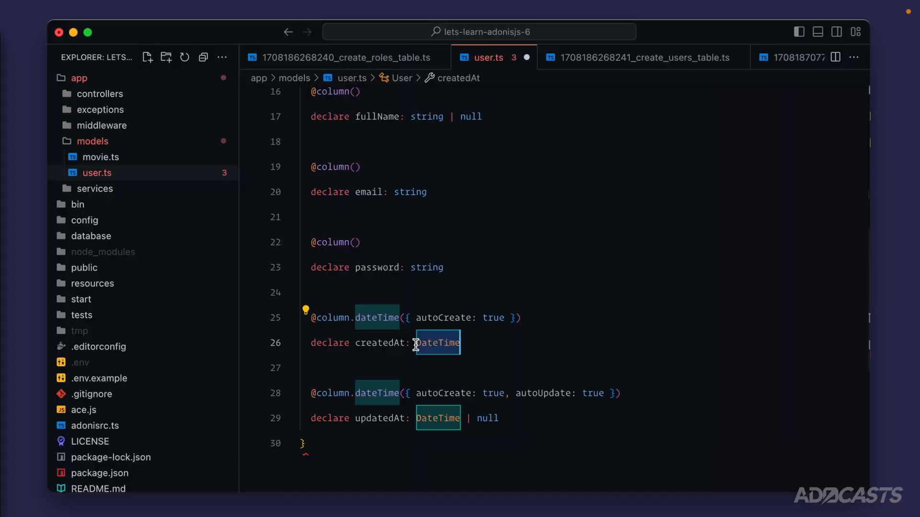
pyautogui.moveTo(417, 346)
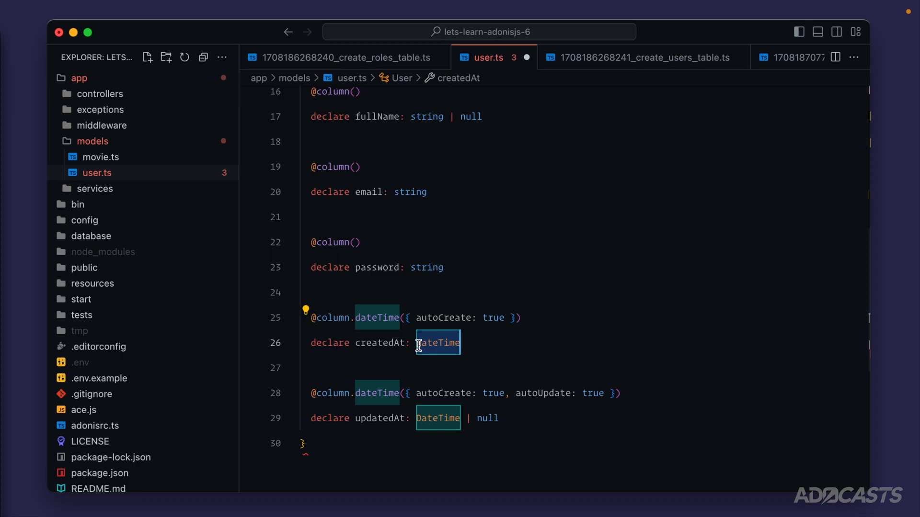
pyautogui.scroll(3)
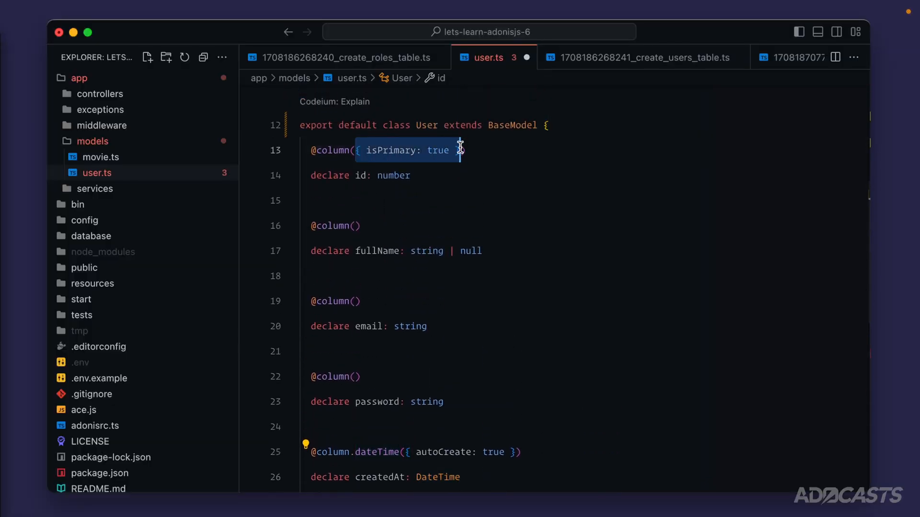
pyautogui.scroll(-3)
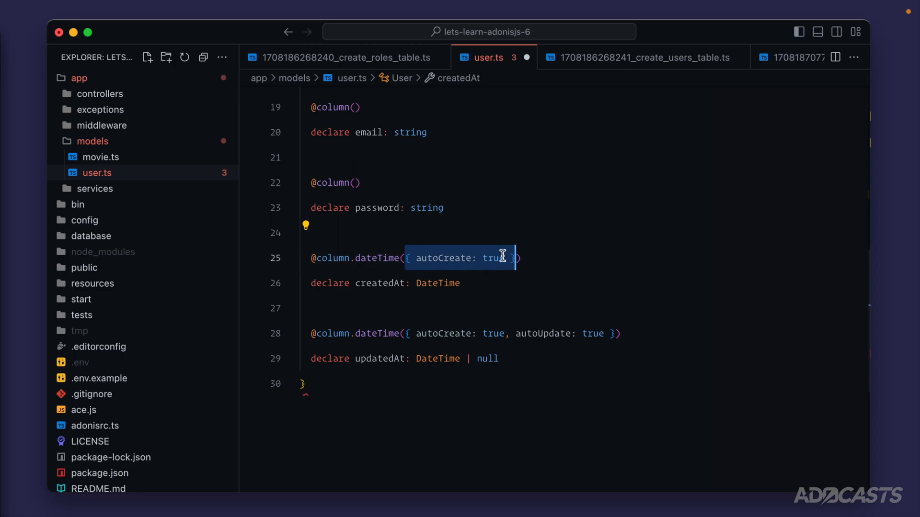
pyautogui.moveTo(368, 357)
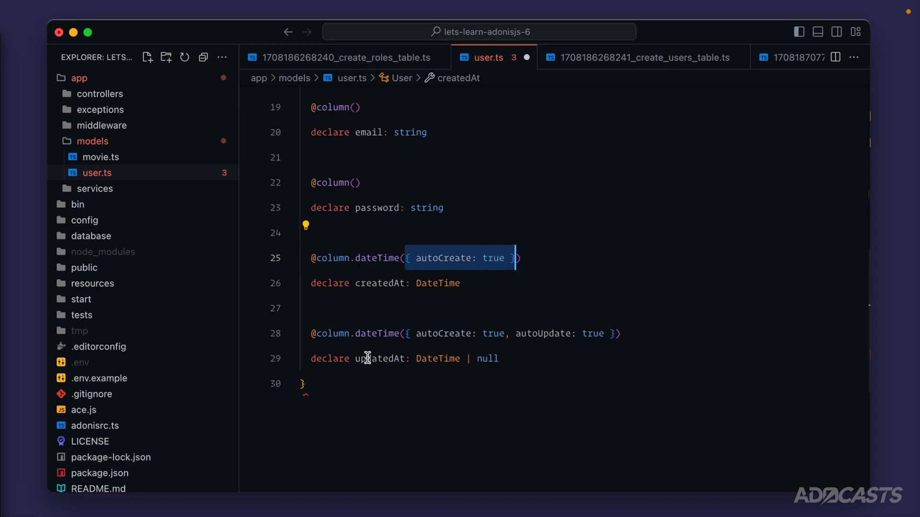
pyautogui.moveTo(499, 284)
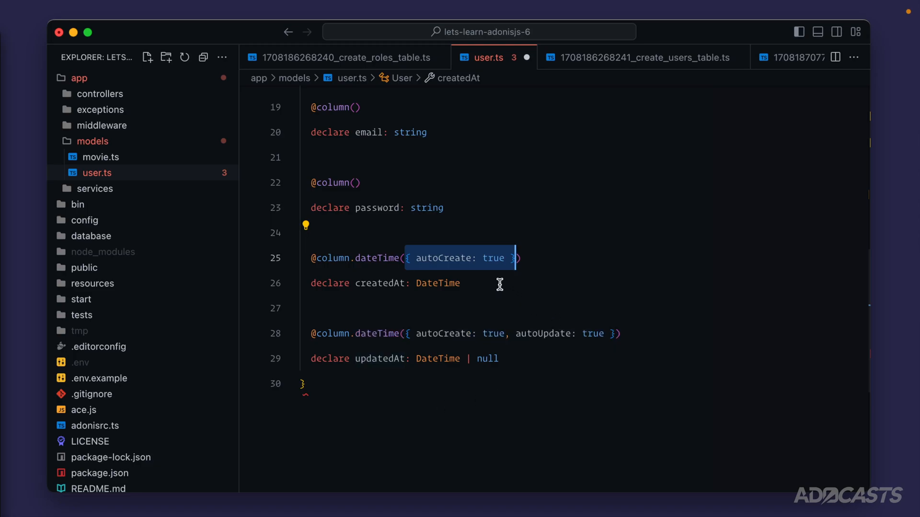
pyautogui.moveTo(469, 344)
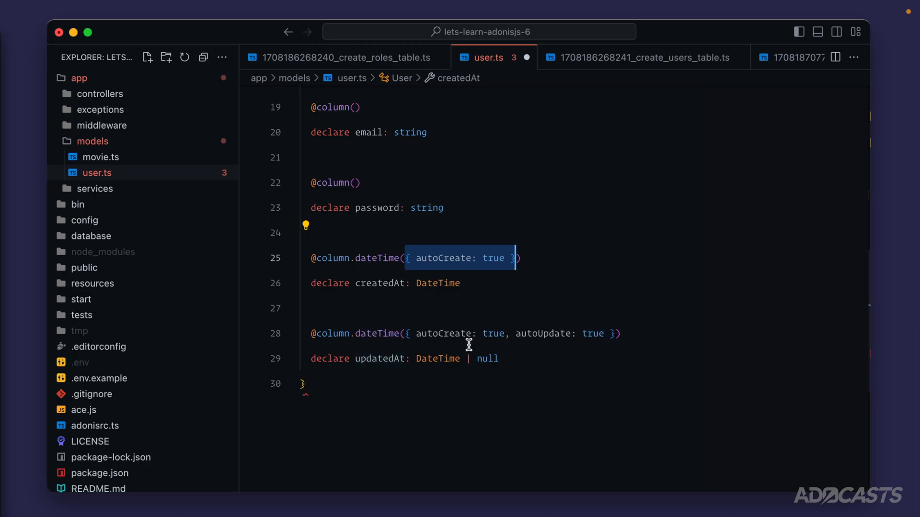
pyautogui.doubleClick(540, 334)
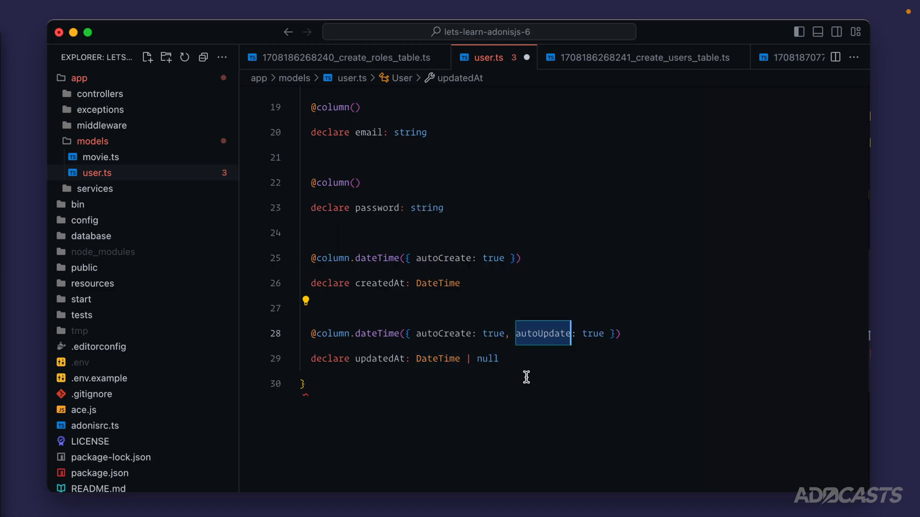
pyautogui.moveTo(361, 360)
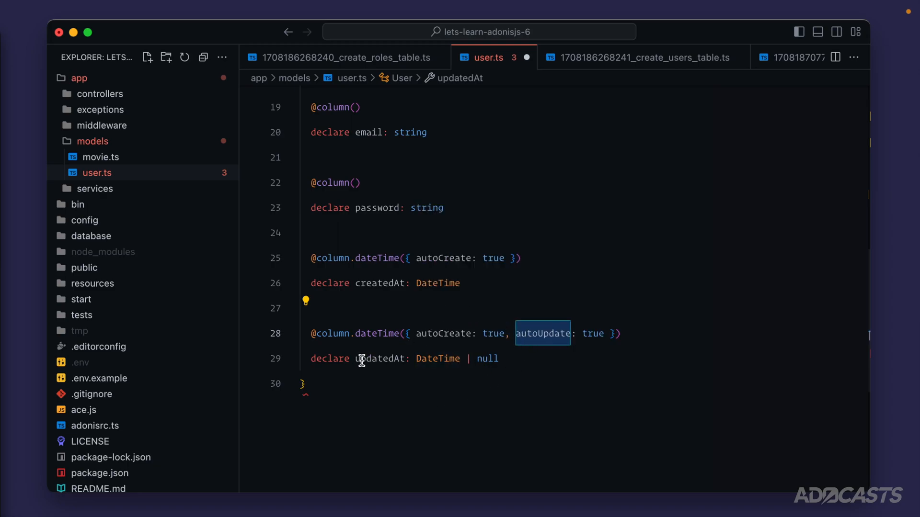
pyautogui.doubleClick(379, 358)
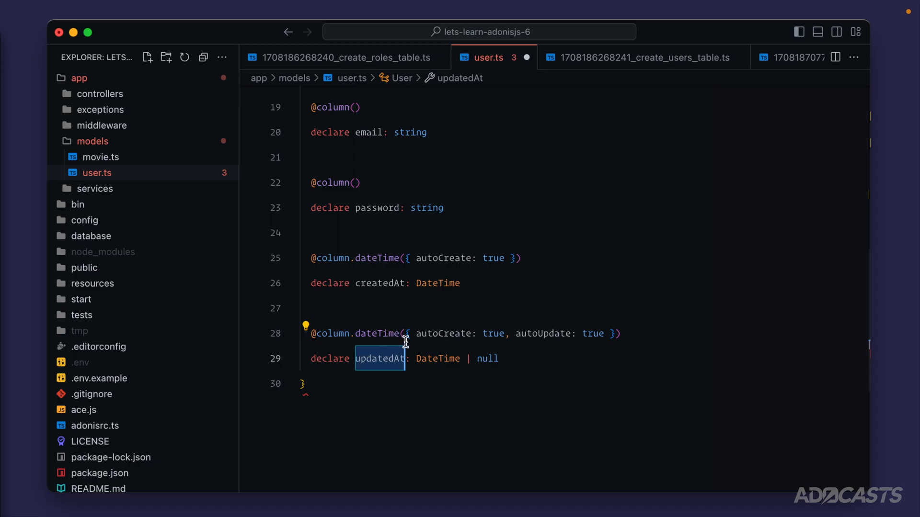
pyautogui.moveTo(518, 294)
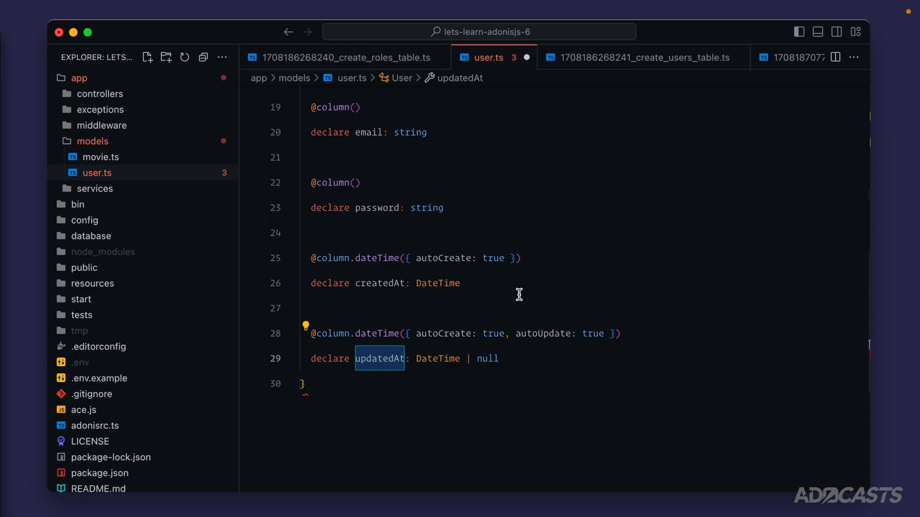
# Declare the column-decorated roleId property typed as number in the User model.
pyautogui.scroll(3)
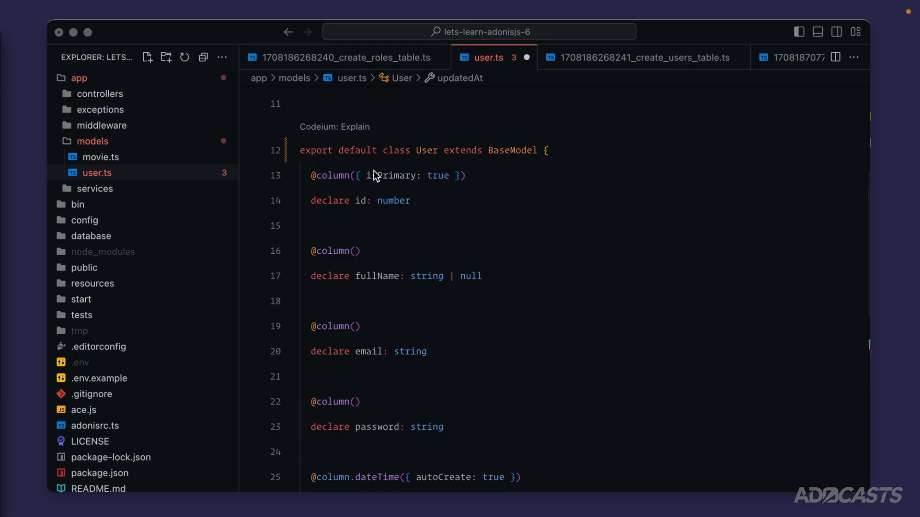
pyautogui.moveTo(391, 216)
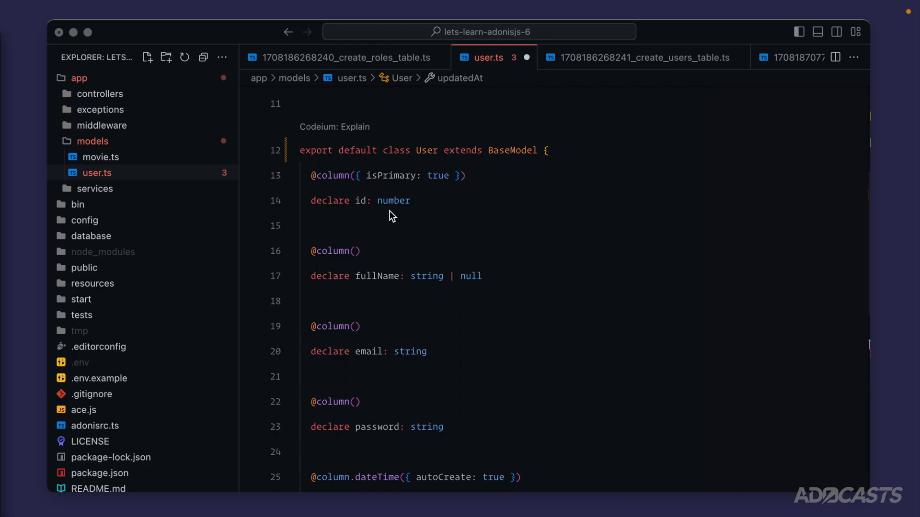
pyautogui.doubleClick(393, 201)
pyautogui.write('declare roleId')
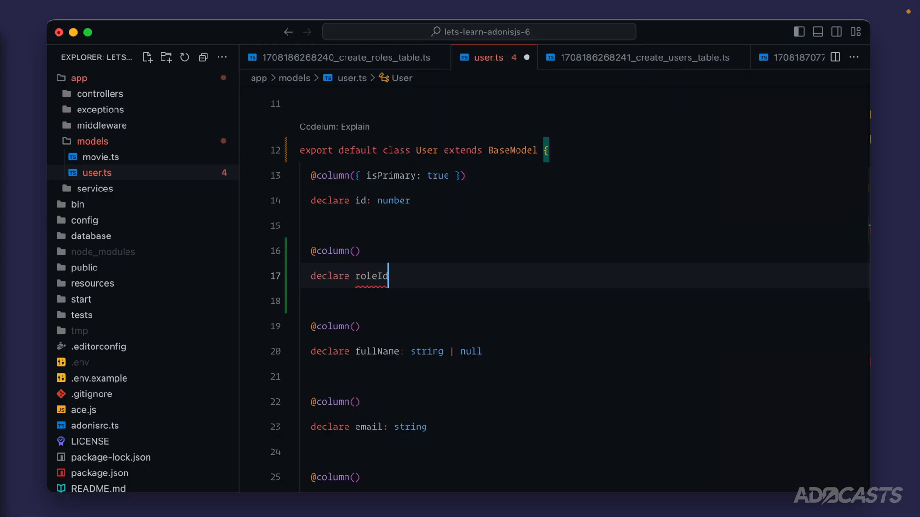
pyautogui.write(': number')
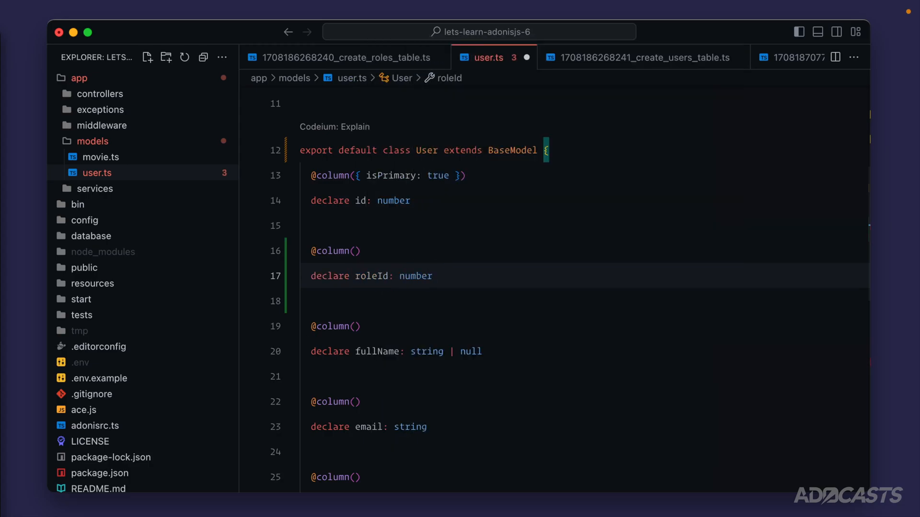
pyautogui.doubleClick(371, 276)
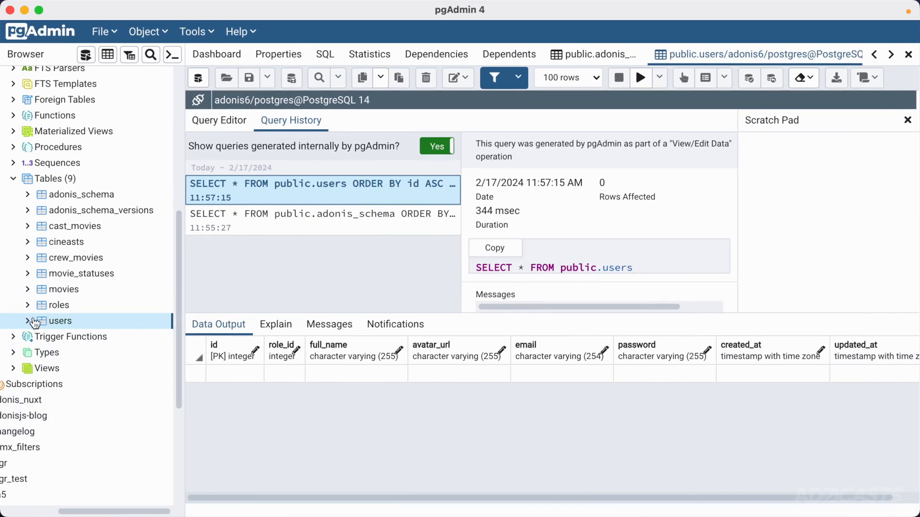
# Expand the users table in the Browser tree to list its columns including role_id.
pyautogui.click(19, 321)
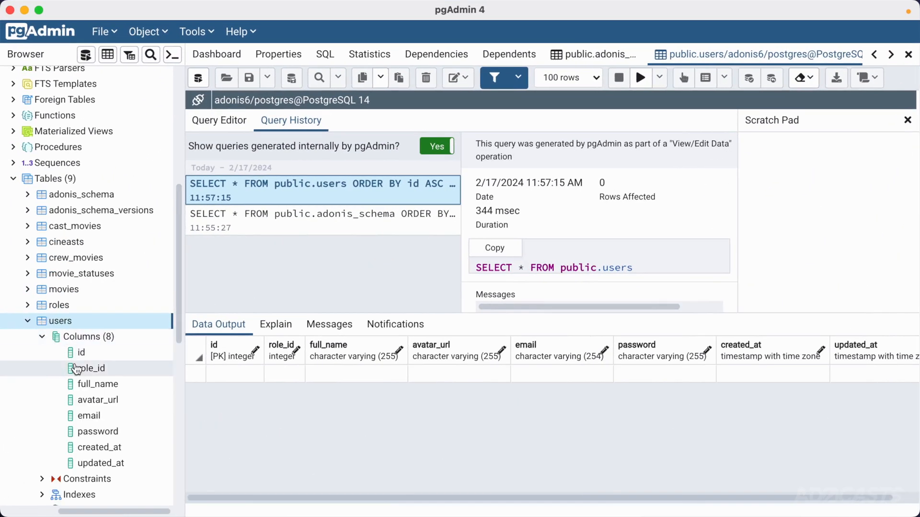
pyautogui.scroll(-3)
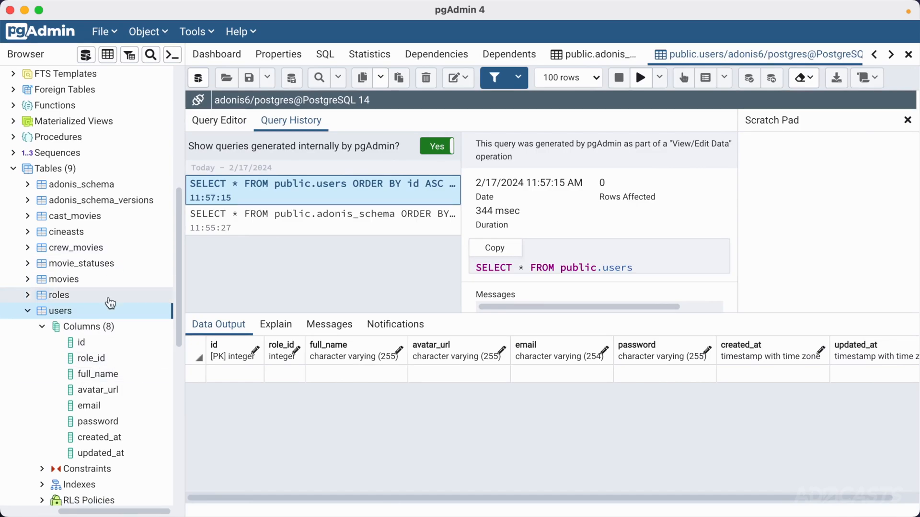
pyautogui.moveTo(99, 437)
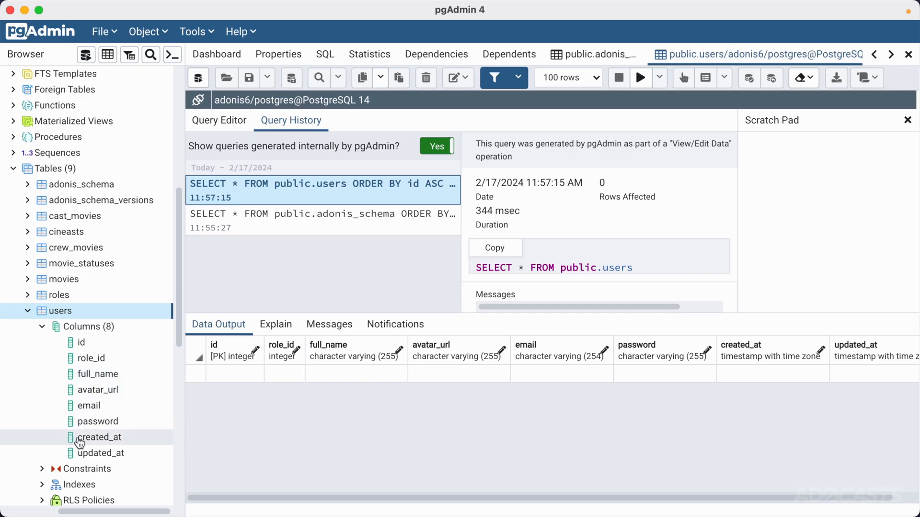
pyautogui.moveTo(23, 9)
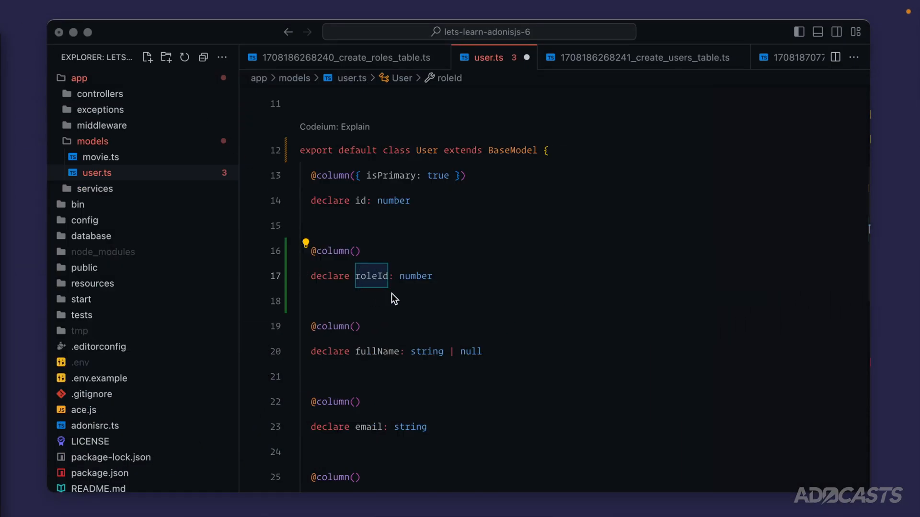
pyautogui.moveTo(365, 265)
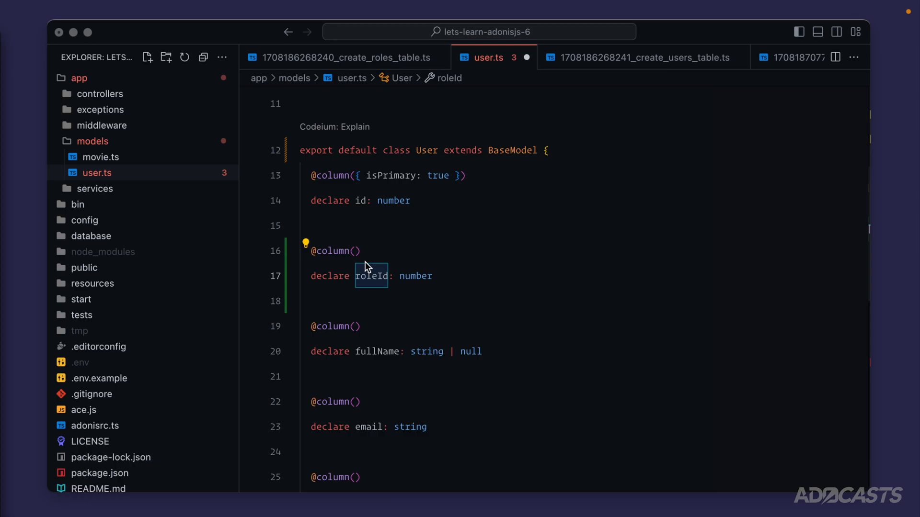
pyautogui.moveTo(388, 268)
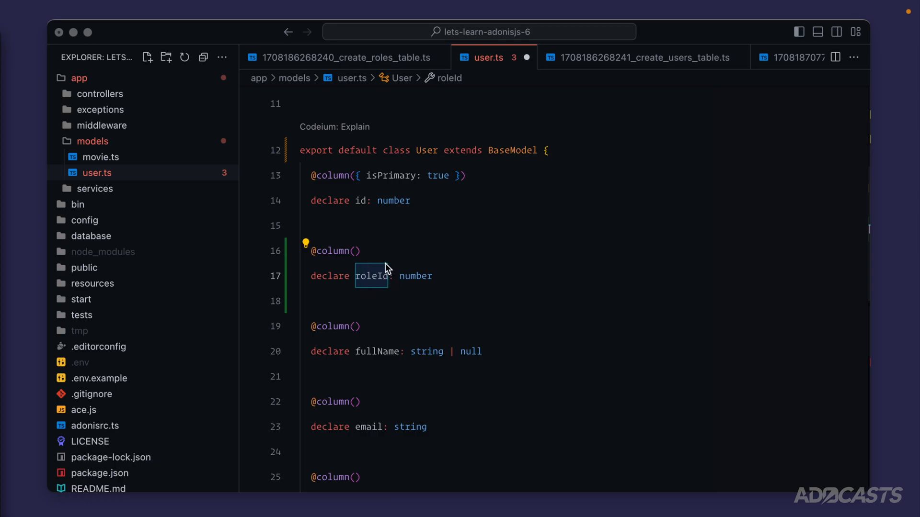
pyautogui.moveTo(354, 268)
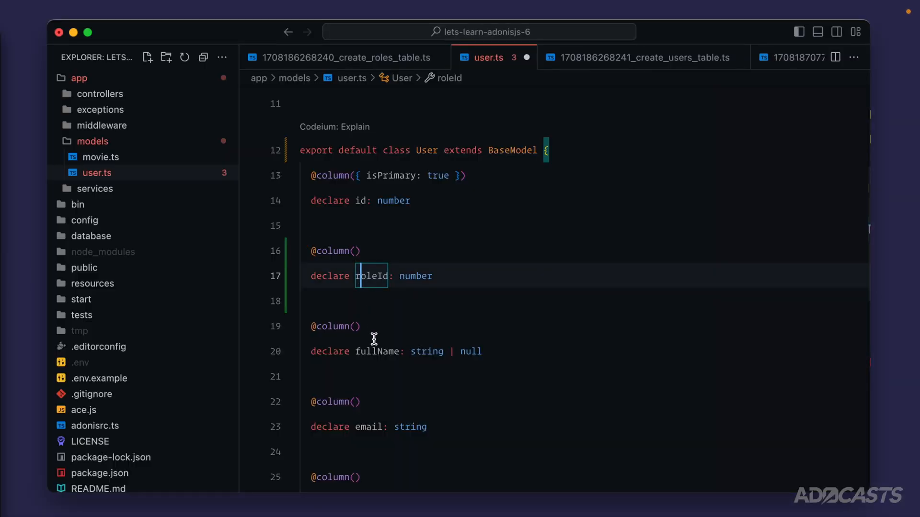
pyautogui.doubleClick(377, 352)
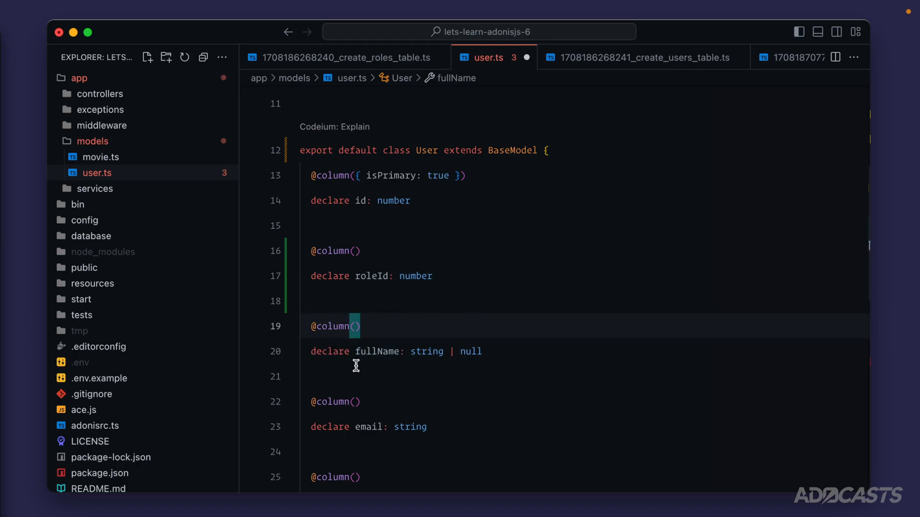
pyautogui.moveTo(409, 359)
pyautogui.write('{ ')
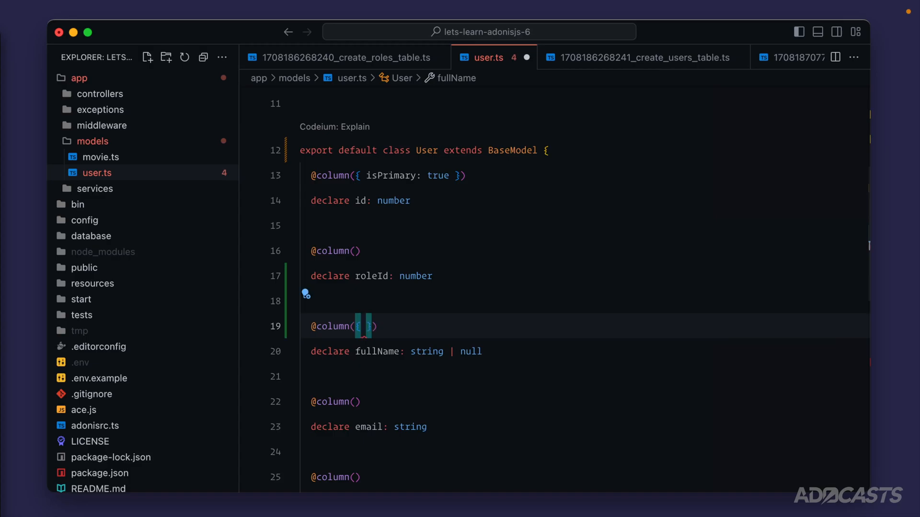
pyautogui.write("columnName: '")
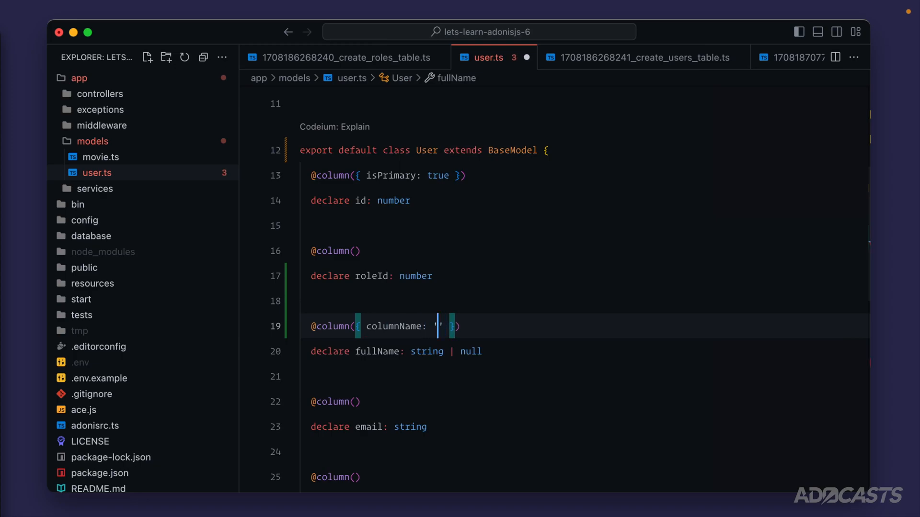
pyautogui.write('user_name')
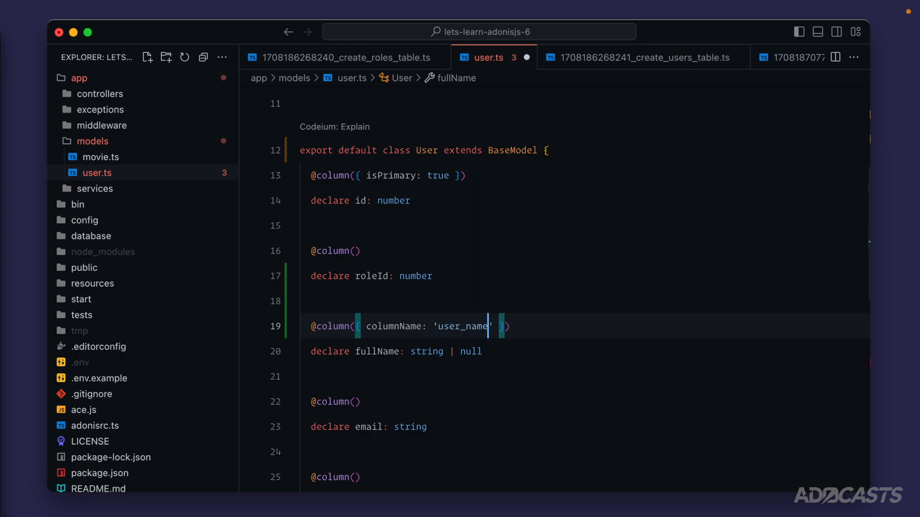
pyautogui.doubleClick(462, 326)
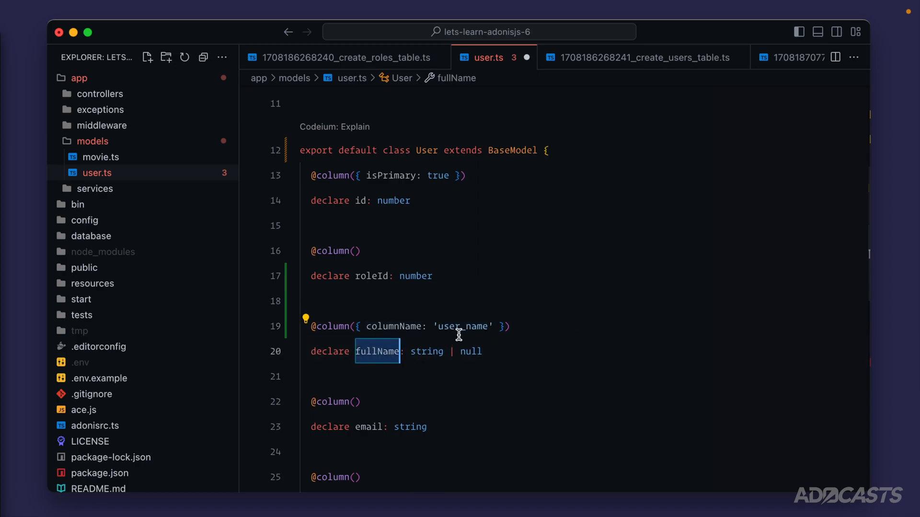
pyautogui.doubleClick(462, 326)
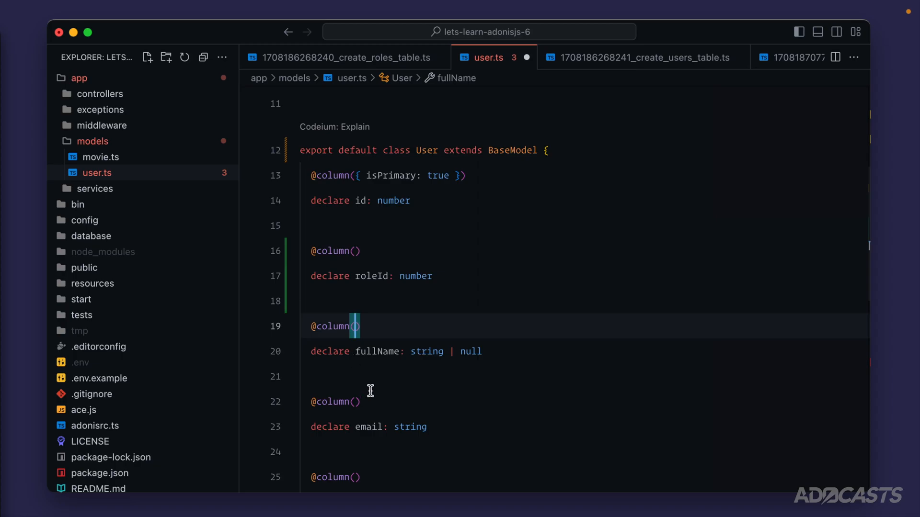
pyautogui.moveTo(512, 150)
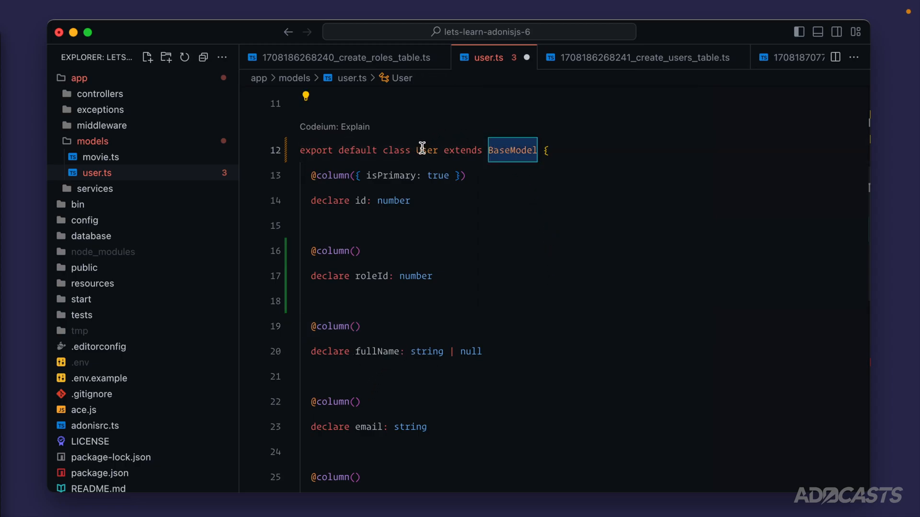
pyautogui.doubleClick(473, 352)
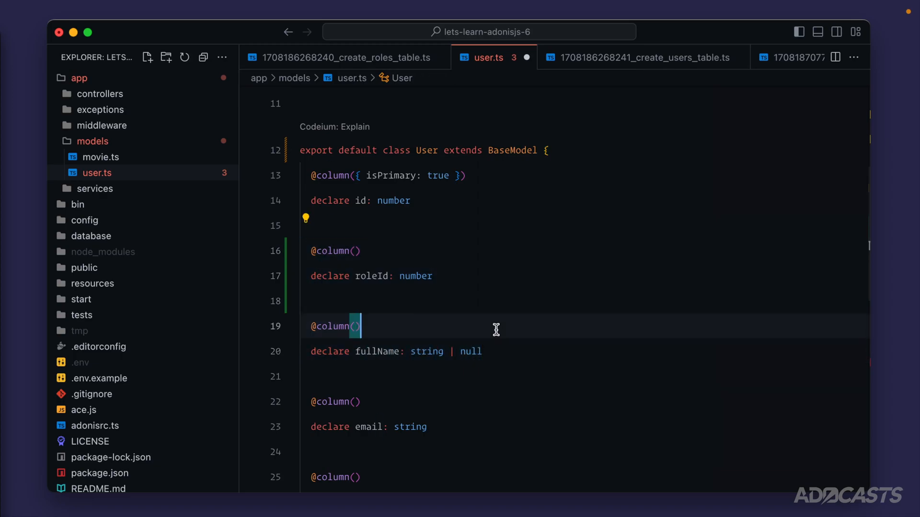
pyautogui.doubleClick(373, 276)
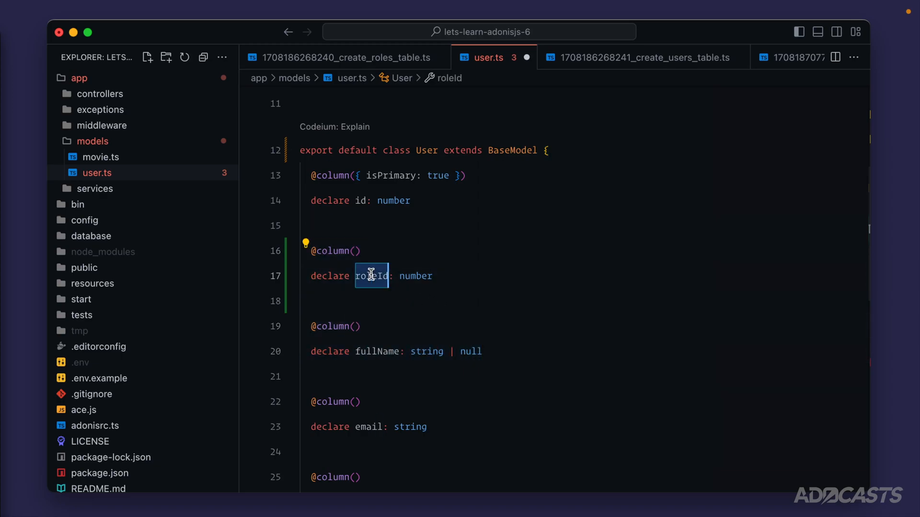
pyautogui.doubleClick(469, 351)
pyautogui.write('declare avat')
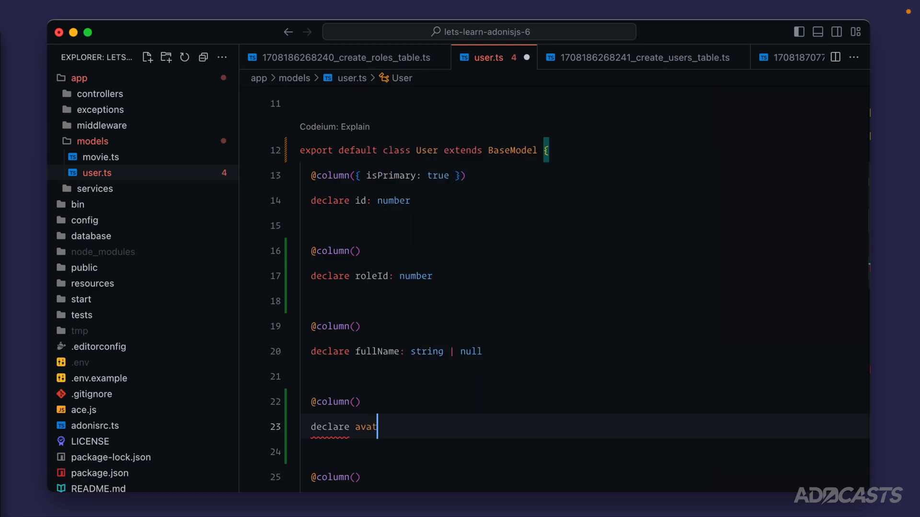
pyautogui.write('arUrl: st')
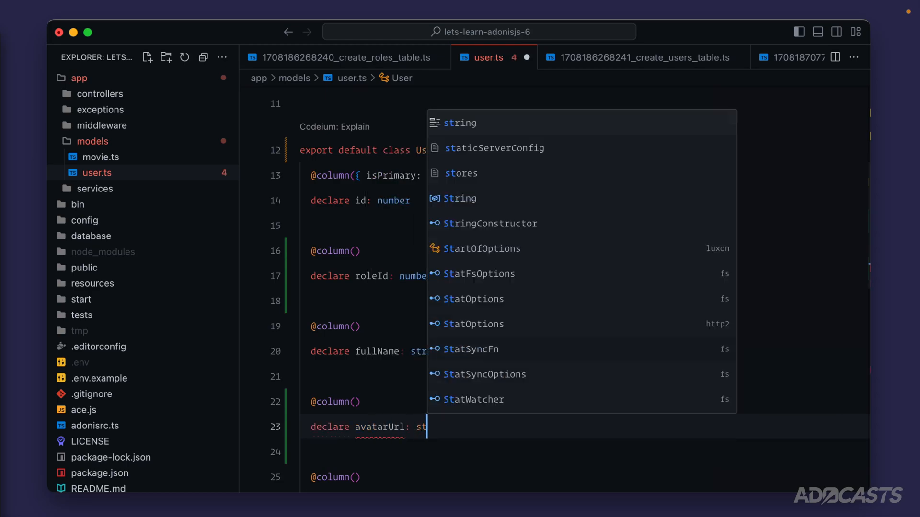